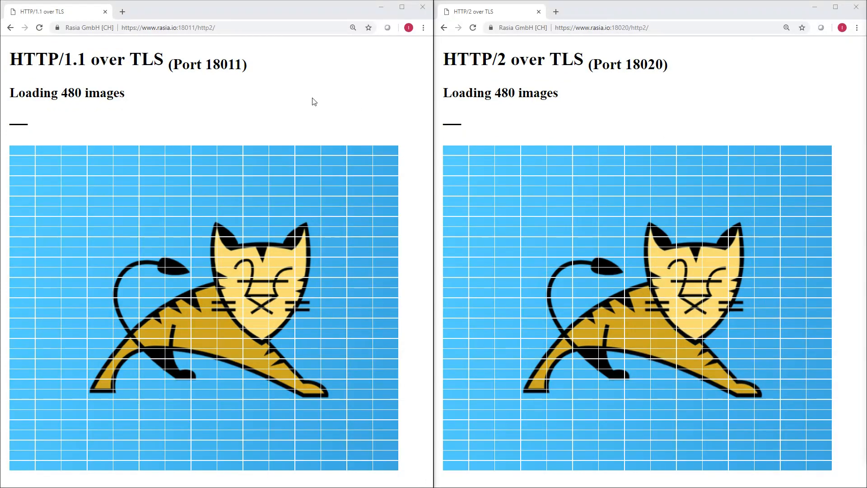
pyautogui.moveTo(295, 97)
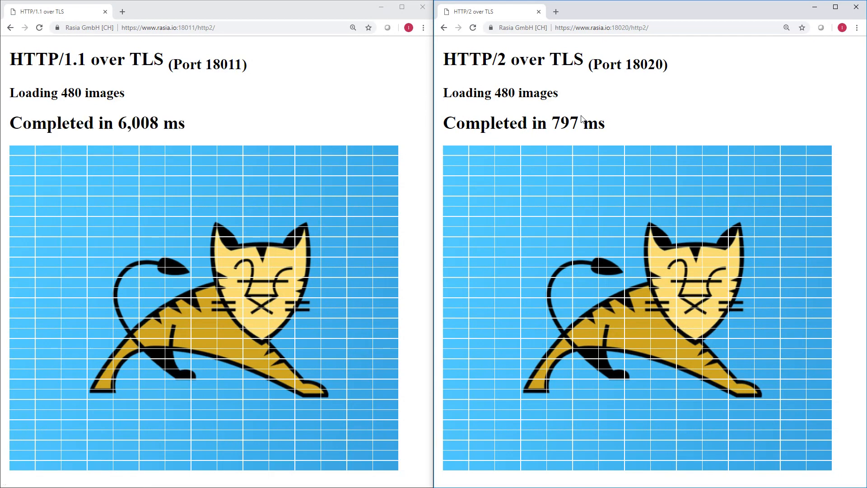
pyautogui.moveTo(130, 139)
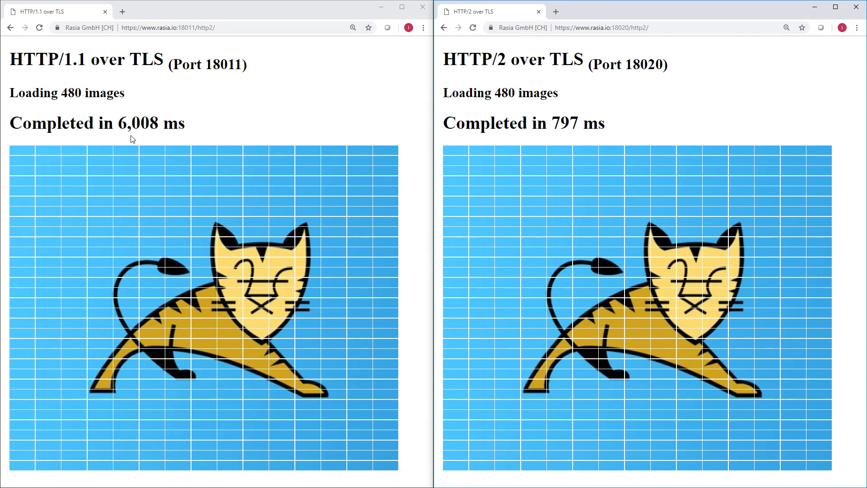
pyautogui.moveTo(177, 138)
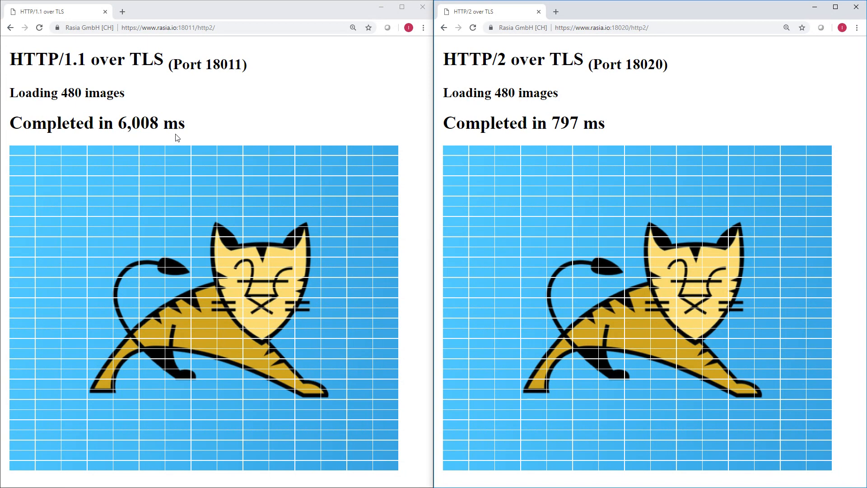